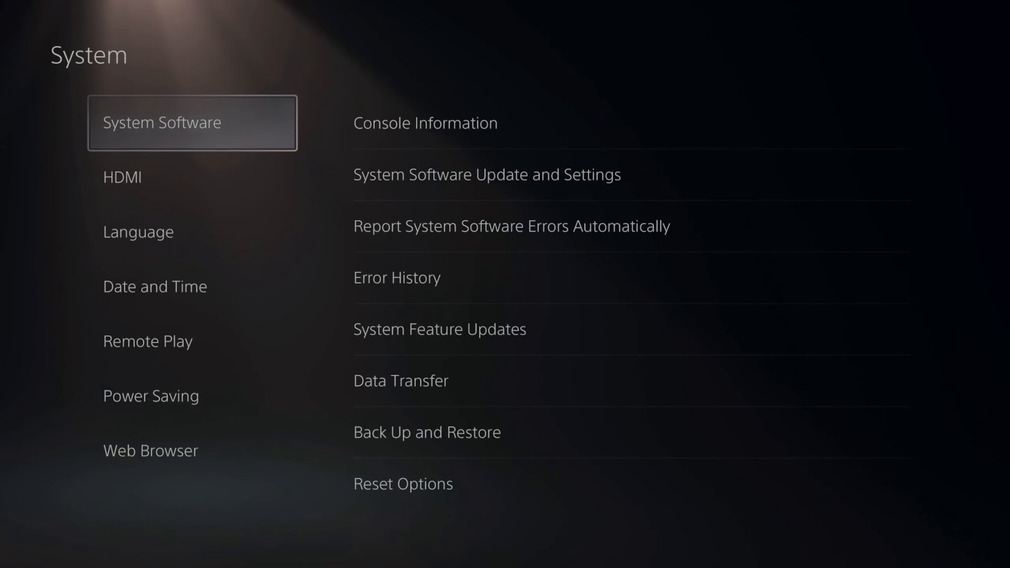
# Step: Run Update System Software from System Software Update and Settings to check for a new version
pyautogui.click(425, 123)
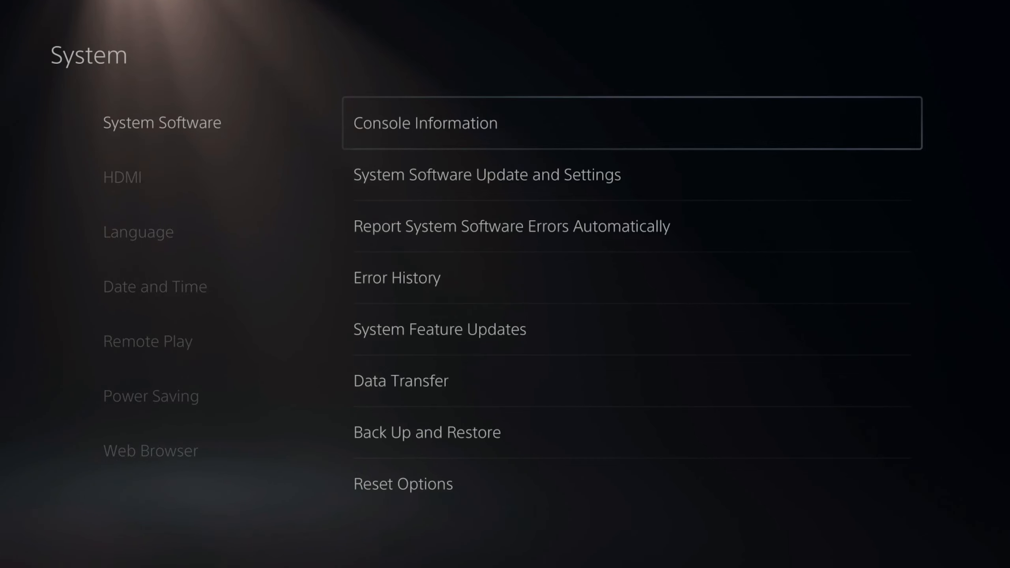
pyautogui.press('down')
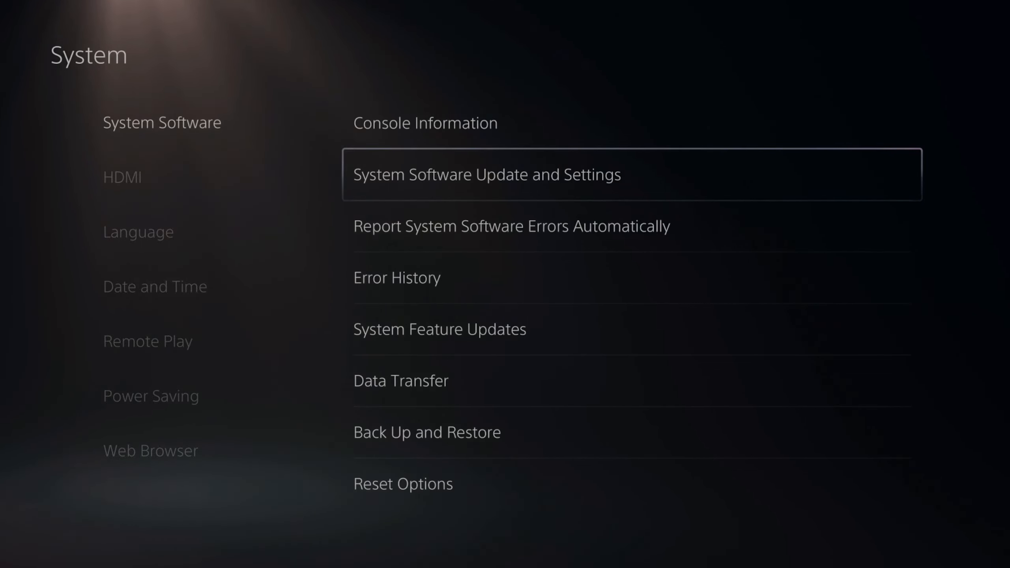
pyautogui.click(487, 174)
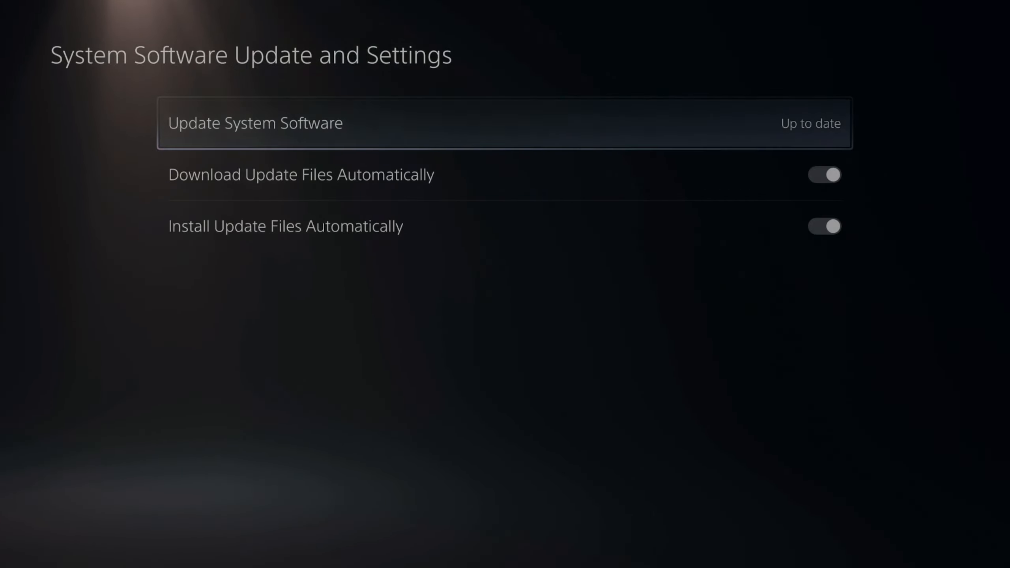
pyautogui.click(257, 123)
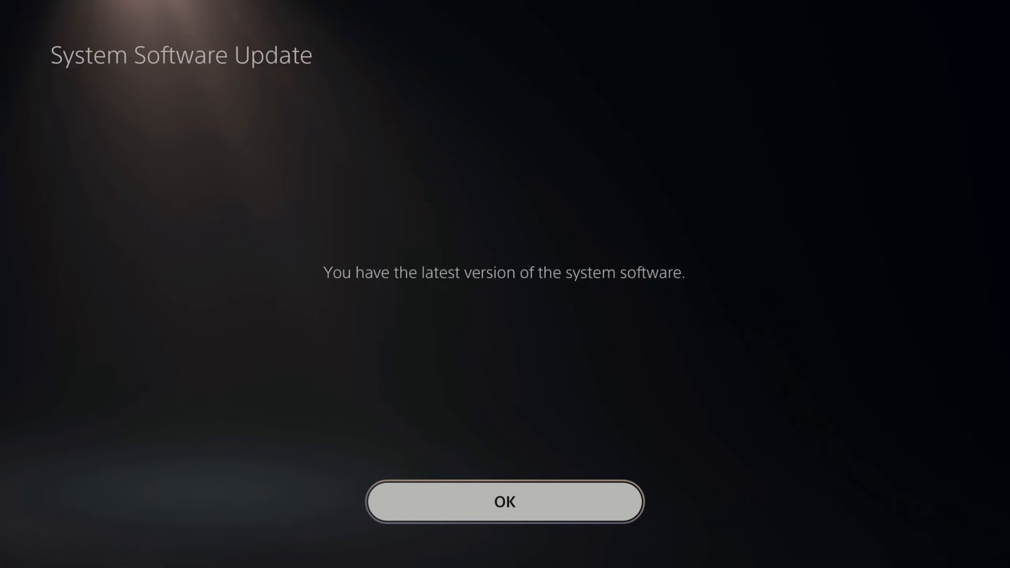
# Step: Acknowledge the latest-version message with OK
pyautogui.click(505, 502)
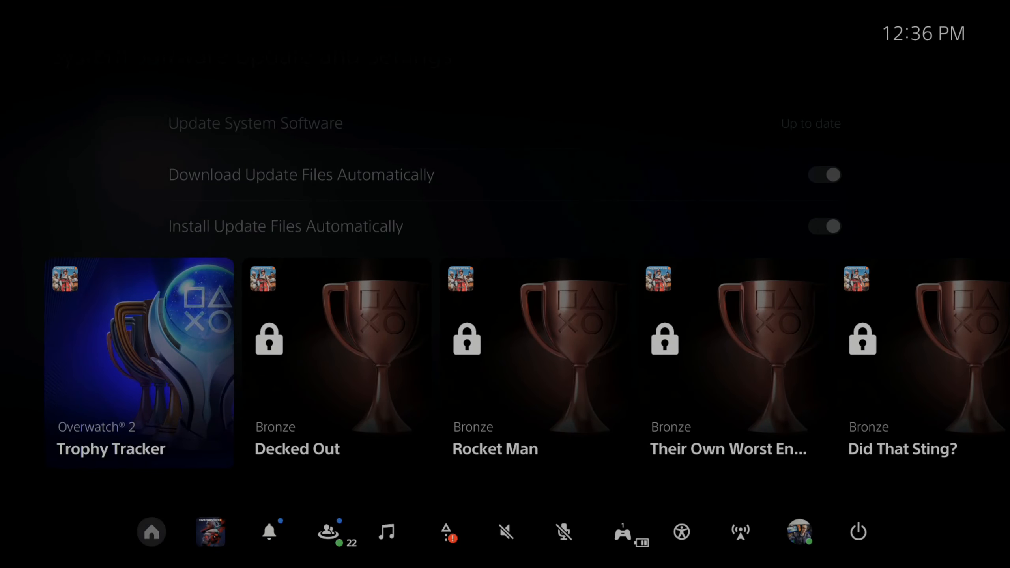
# Step: Shut down via power options, boot Safe Mode and choose 2. Update Using Internet
pyautogui.click(856, 532)
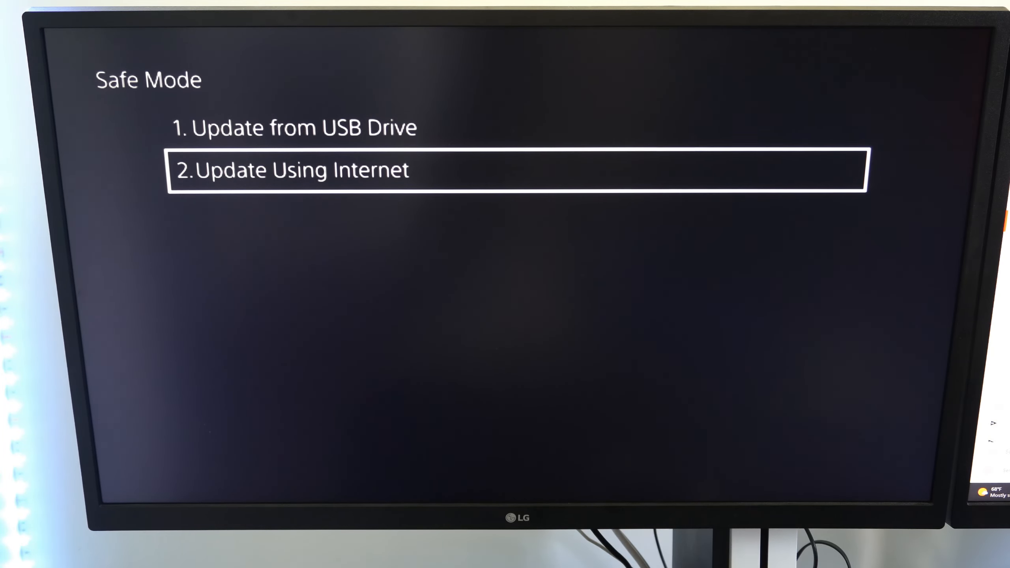
pyautogui.click(297, 169)
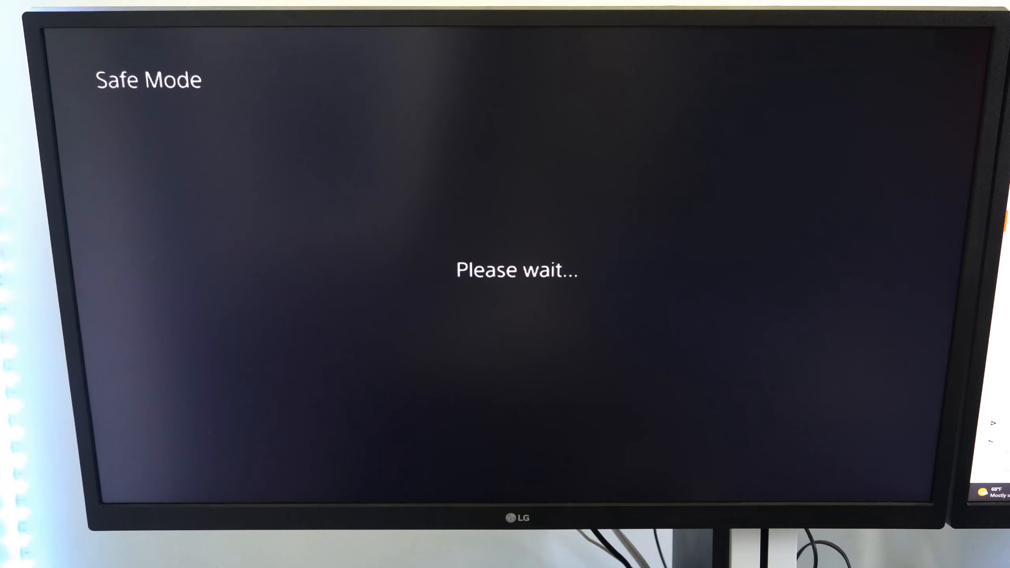